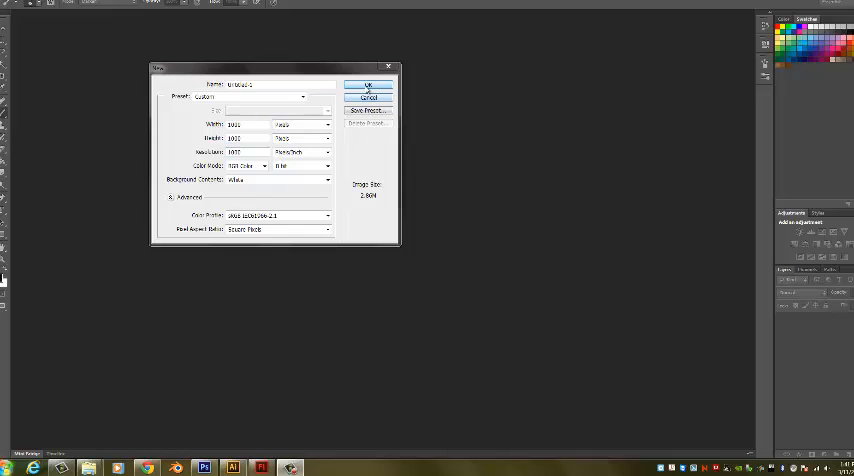
# Create the new square canvas and sketch the monster's eye and outline in grey
pyautogui.tripleClick(240, 84)
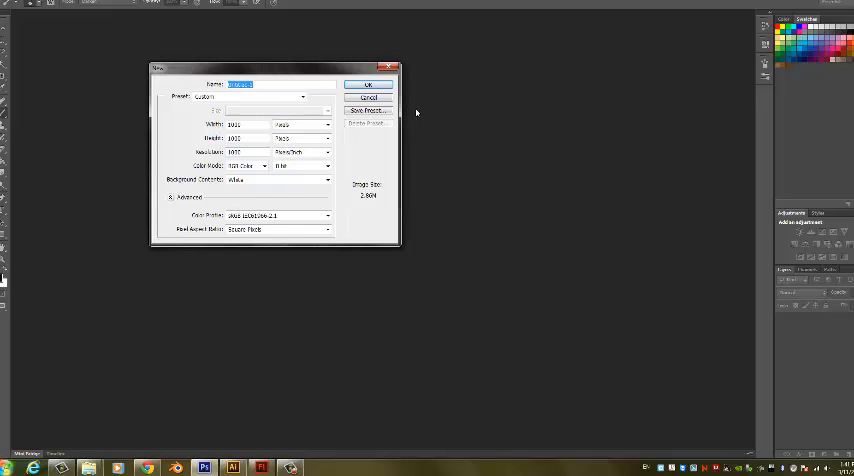
pyautogui.click(368, 84)
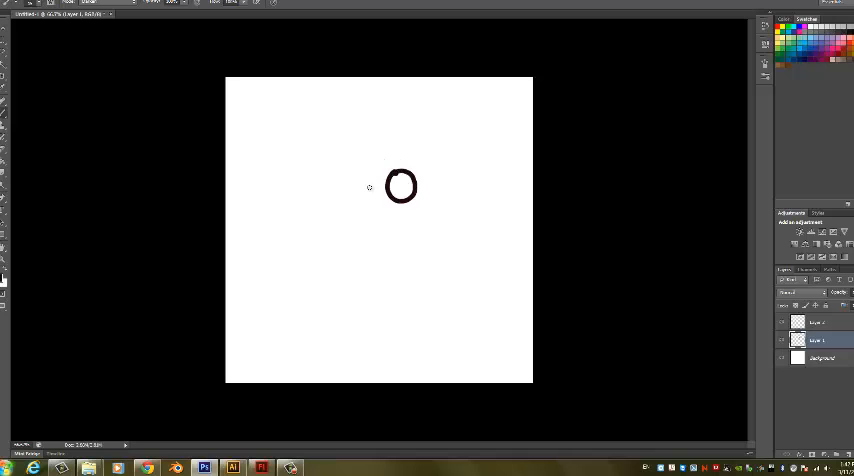
pyautogui.moveTo(356, 176); pyautogui.dragTo(356, 224)
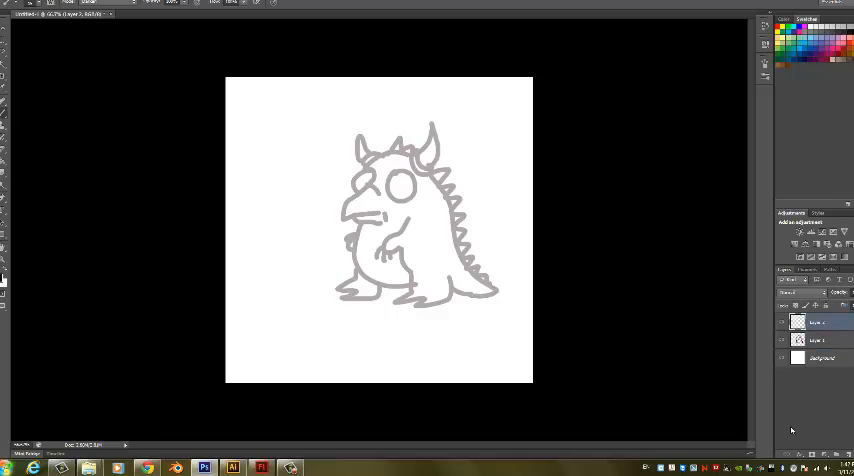
# Set the brush size and ink the monster's eye, beak and body outline in black
pyautogui.click(10, 4)
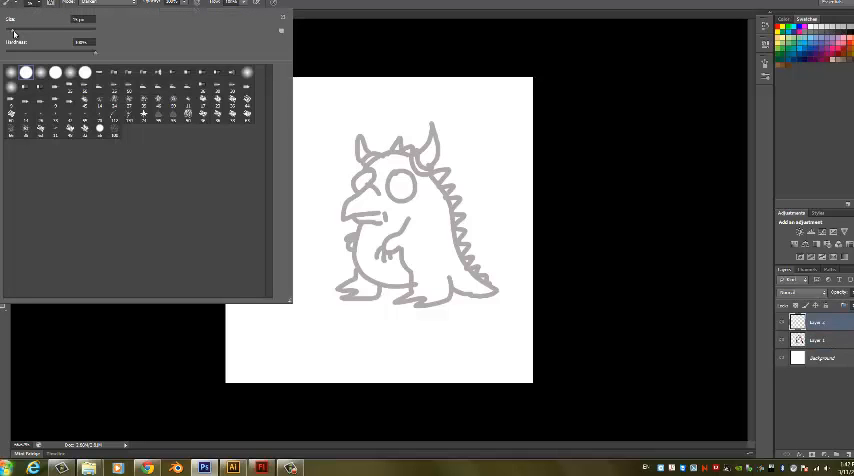
pyautogui.tripleClick(80, 20)
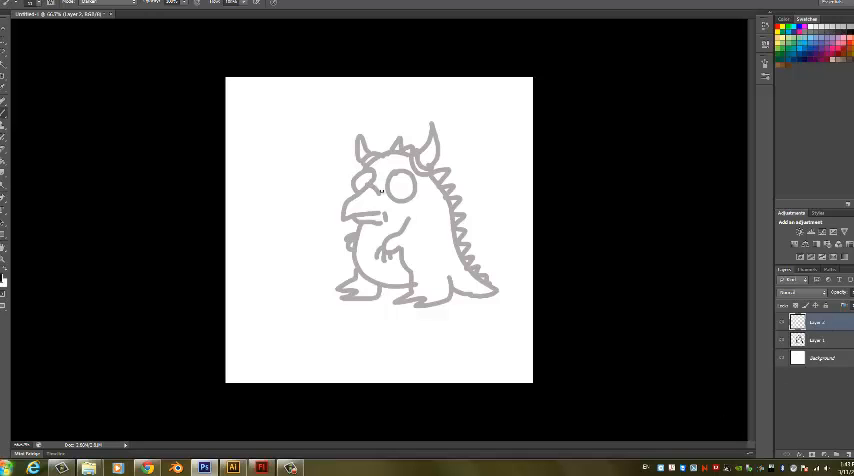
pyautogui.moveTo(362, 192); pyautogui.dragTo(378, 184)
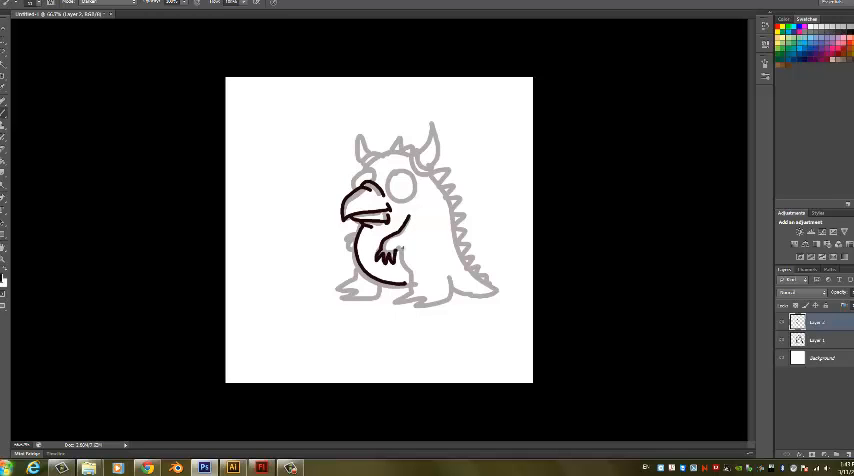
pyautogui.moveTo(384, 244); pyautogui.dragTo(404, 270)
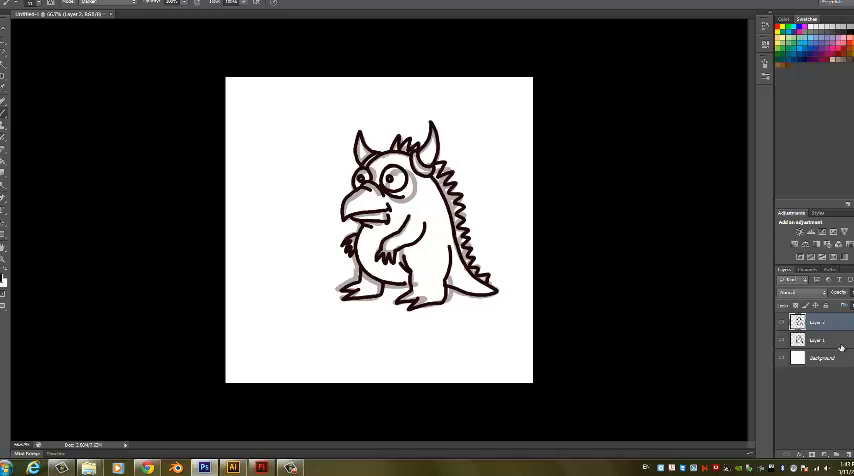
pyautogui.moveTo(828, 340)
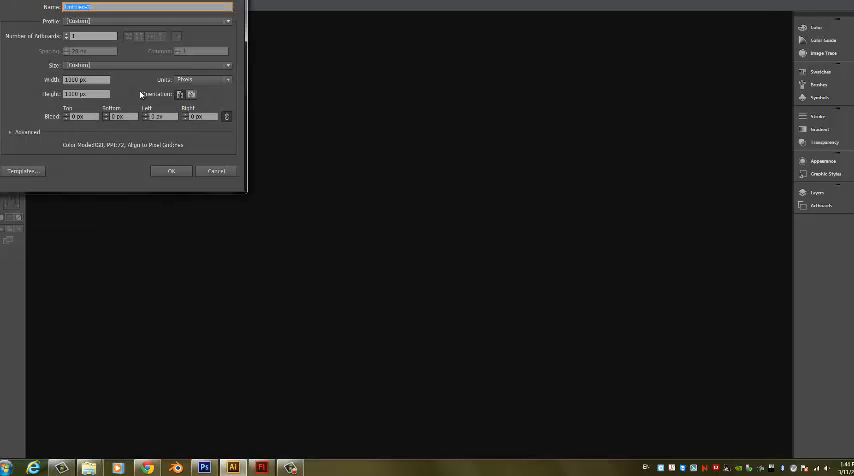
# Place the monster image on a new artboard and Image Trace it into vector paths
pyautogui.click(172, 170)
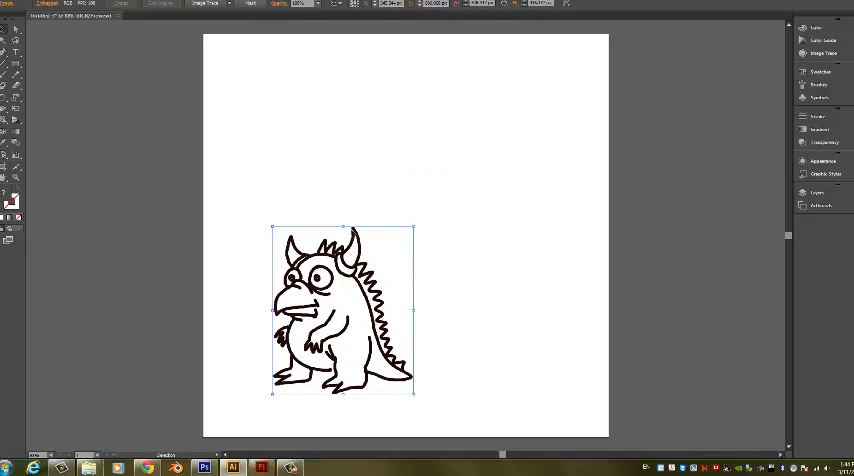
pyautogui.moveTo(340, 310); pyautogui.dragTo(410, 164)
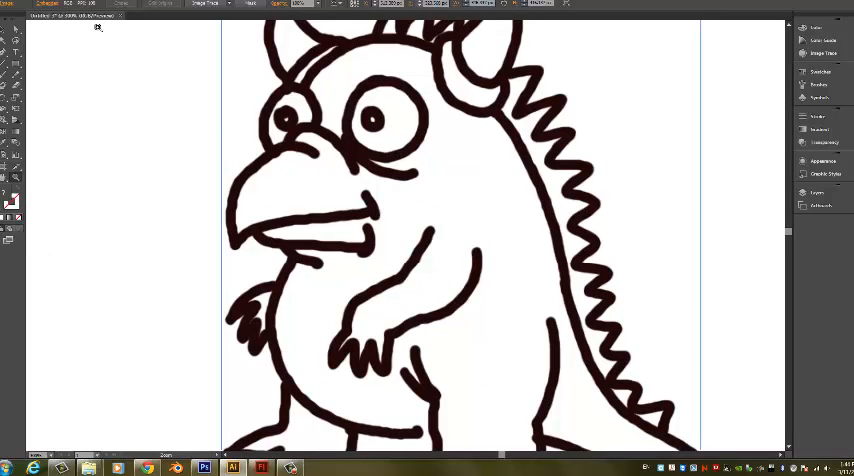
pyautogui.click(76, 4)
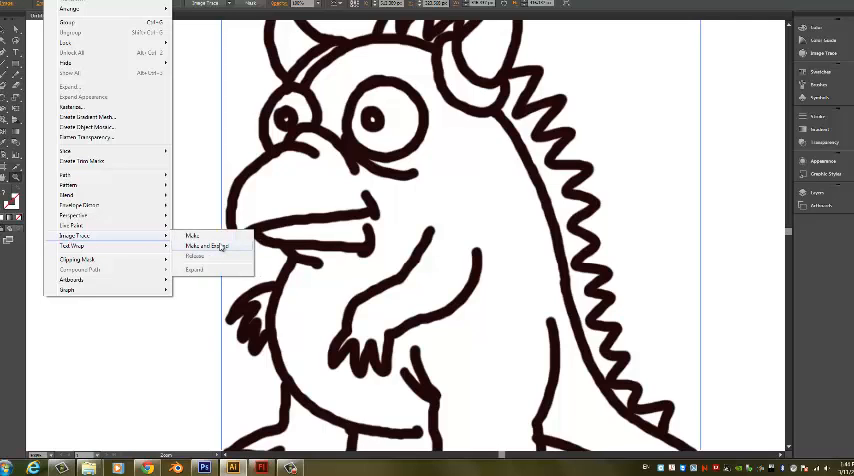
pyautogui.click(210, 248)
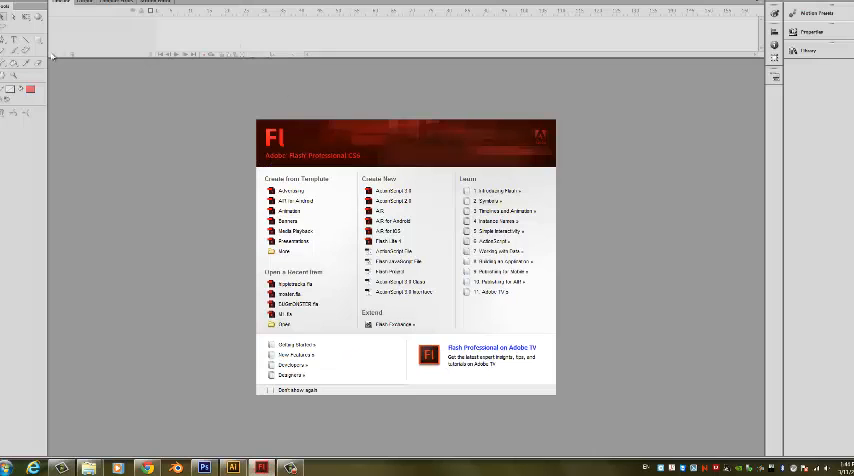
# Create a new Flash document and set its stage background colour to blue
pyautogui.click(10, 4)
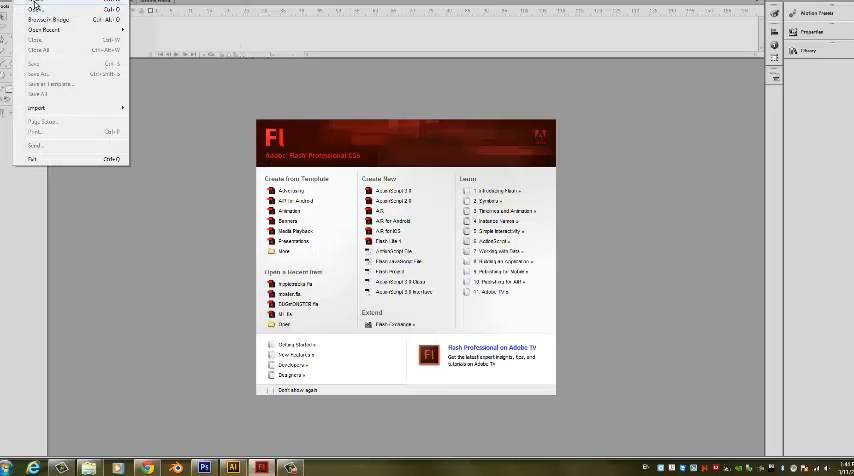
pyautogui.click(32, 8)
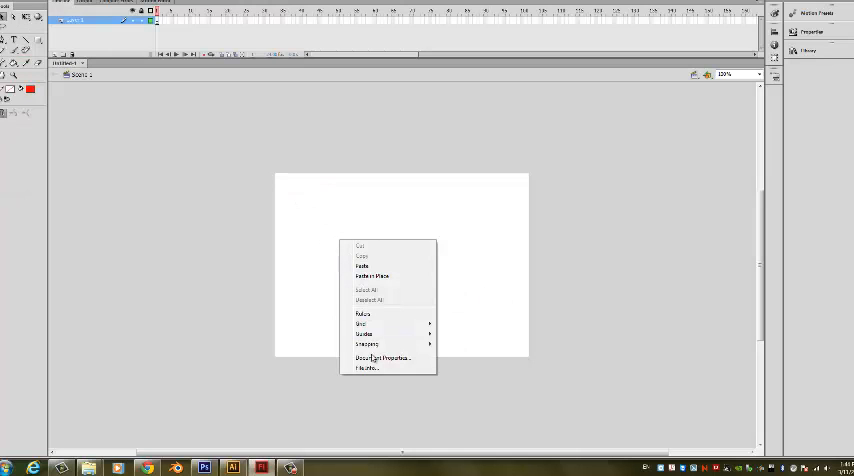
pyautogui.click(380, 358)
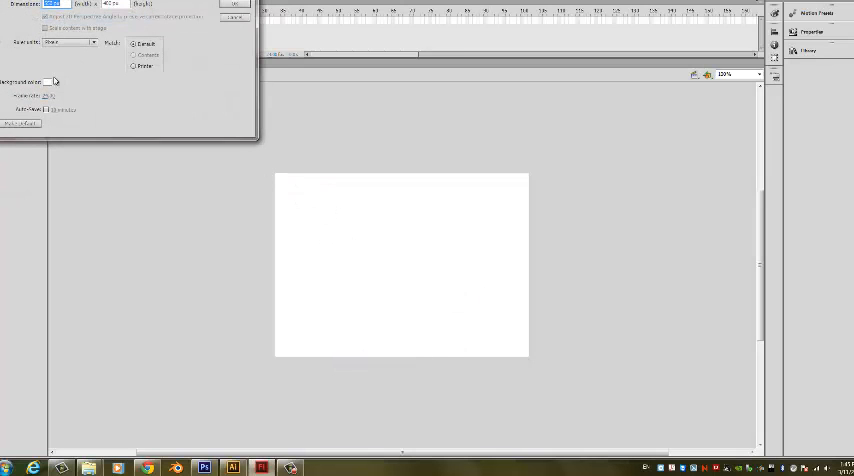
pyautogui.click(50, 82)
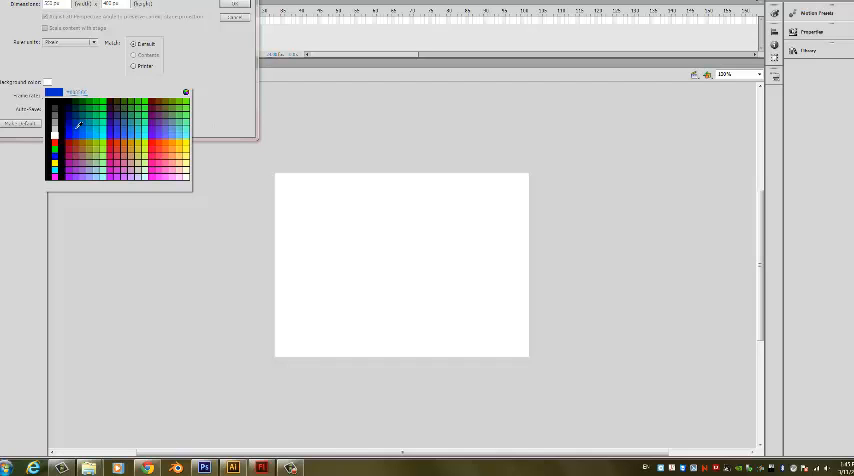
pyautogui.click(78, 124)
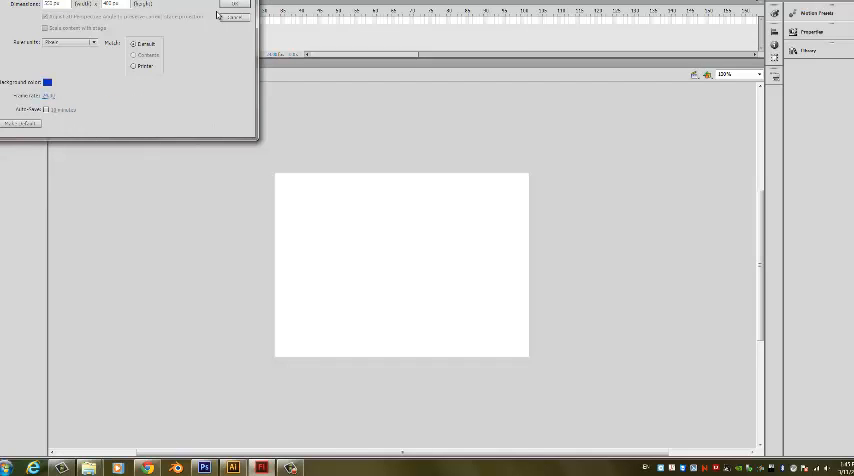
pyautogui.click(234, 4)
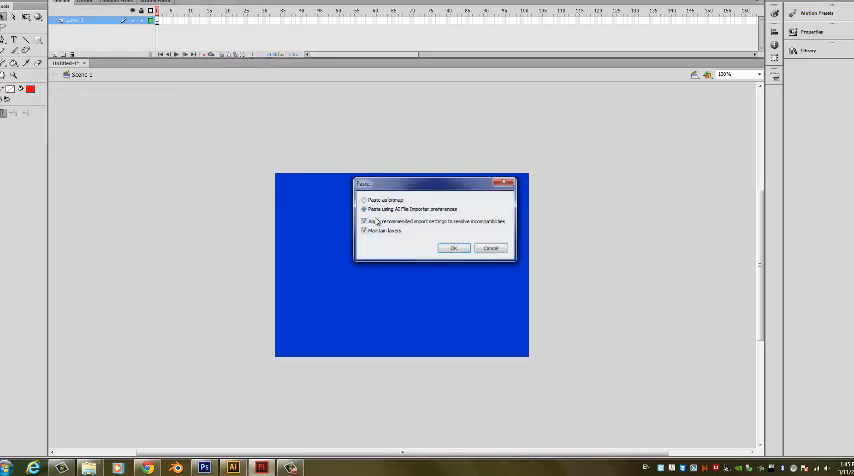
# Paste the monster artwork onto the stage and name its new symbol 'Monster'
pyautogui.click(454, 248)
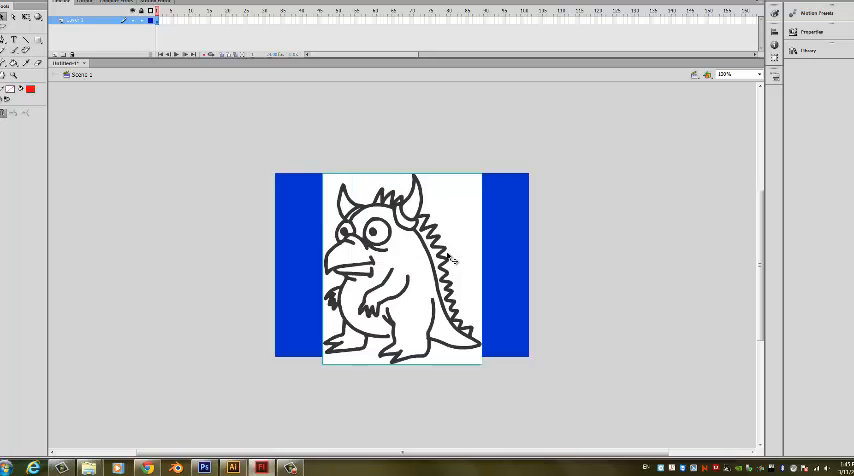
pyautogui.moveTo(690, 208)
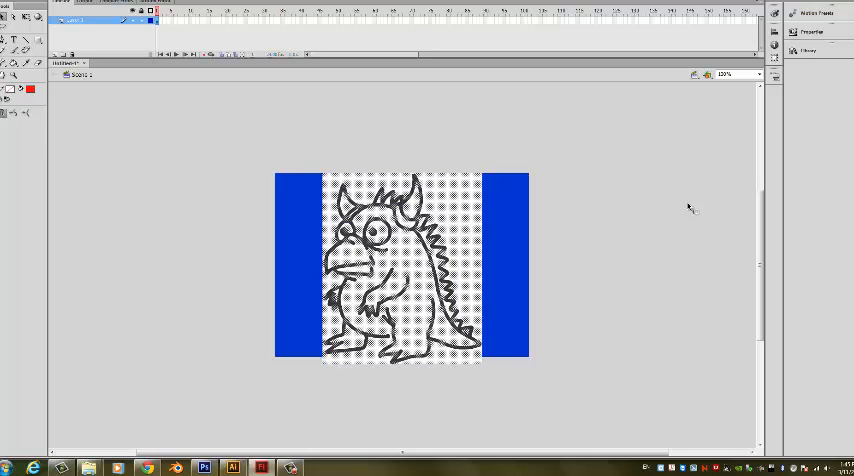
pyautogui.moveTo(208, 90)
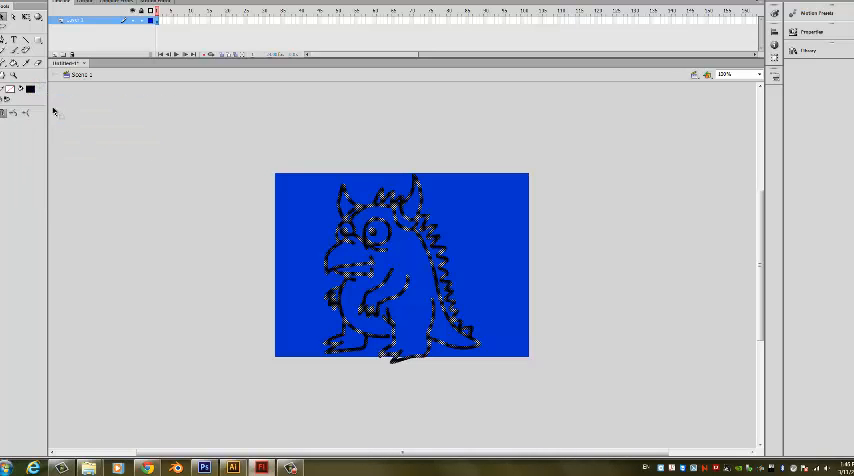
pyautogui.moveTo(224, 140)
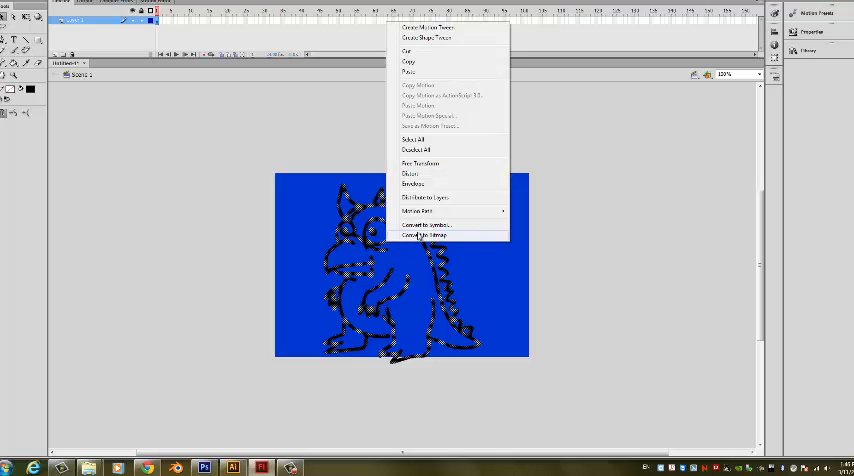
pyautogui.click(424, 226)
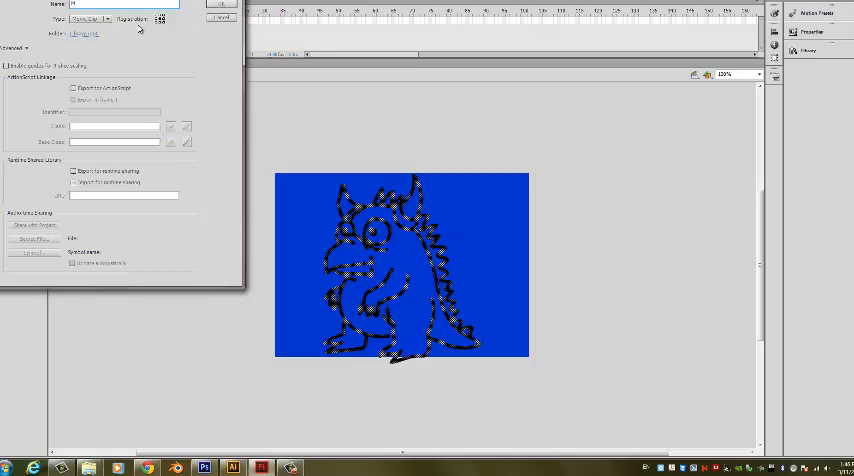
pyautogui.write('MonsterOne')
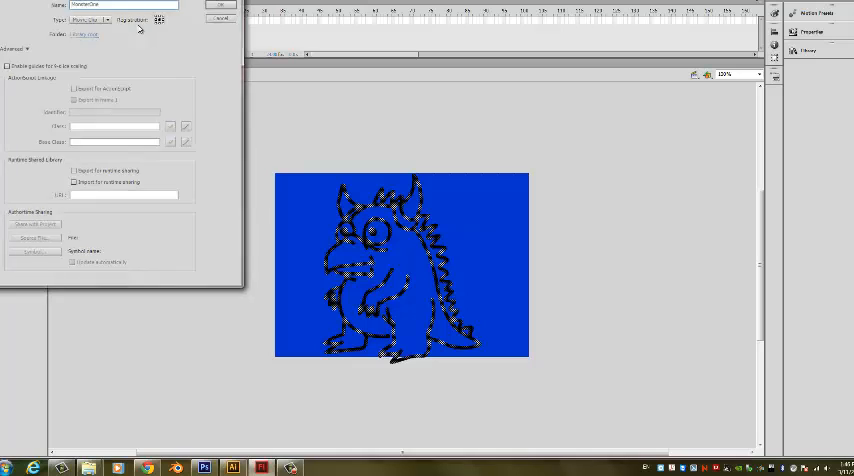
# Confirm the Monster symbol and move it off the stage to the right
pyautogui.click(220, 4)
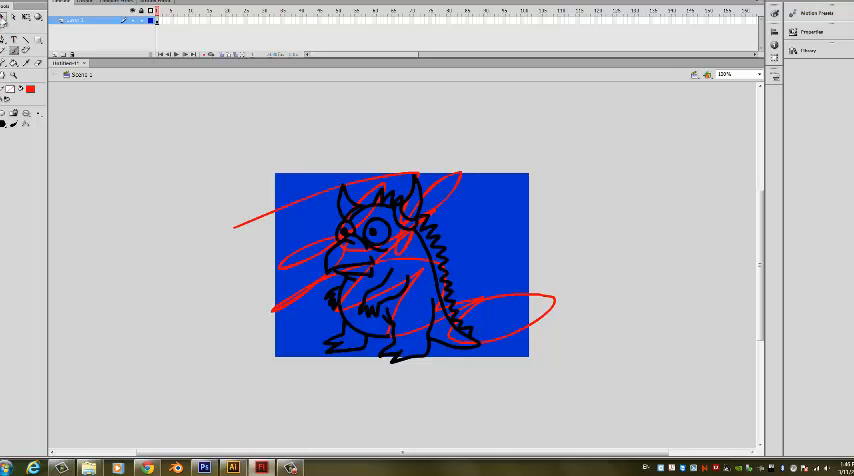
pyautogui.moveTo(390, 264); pyautogui.dragTo(510, 276)
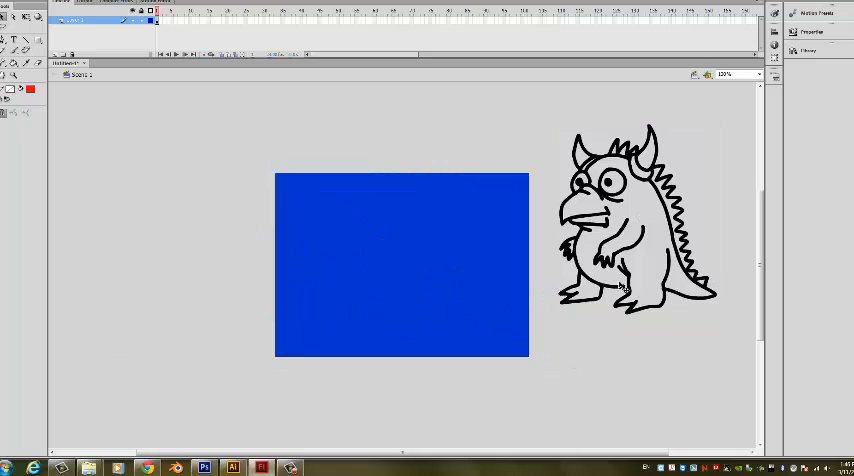
pyautogui.moveTo(716, 344)
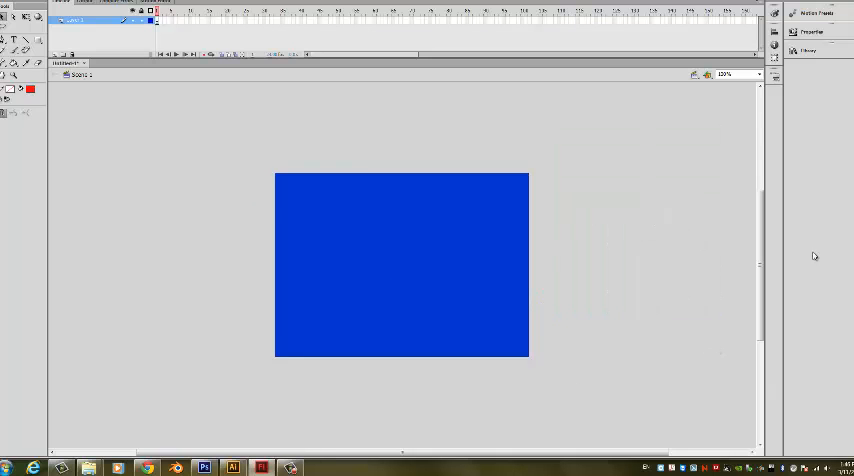
# Enter the Monster symbol's editing mode from the Library
pyautogui.click(808, 50)
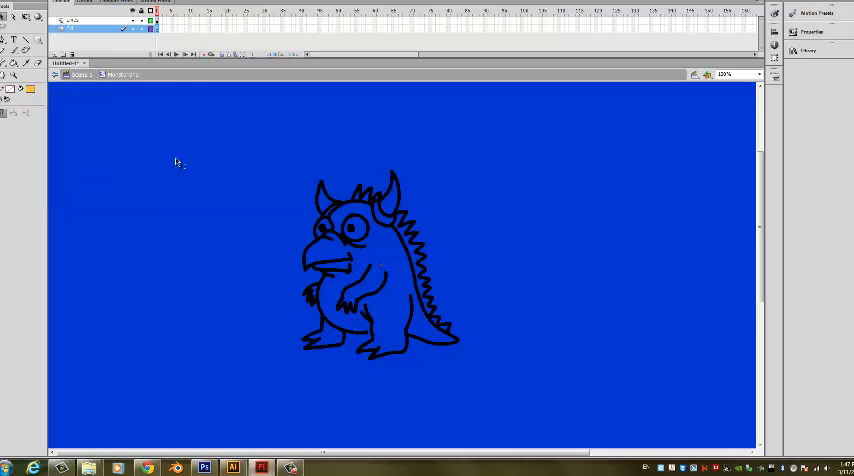
pyautogui.moveTo(516, 136)
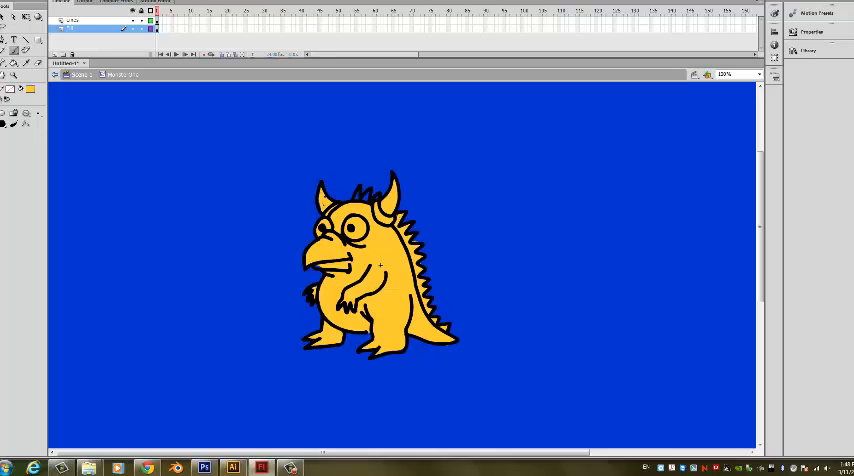
# Shade the monster's lower body and feet with the orange gradient fill
pyautogui.click(8, 96)
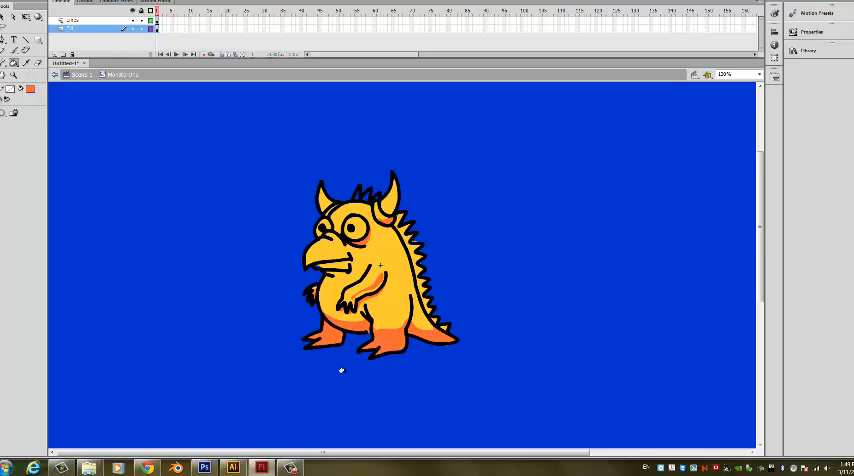
pyautogui.moveTo(316, 424)
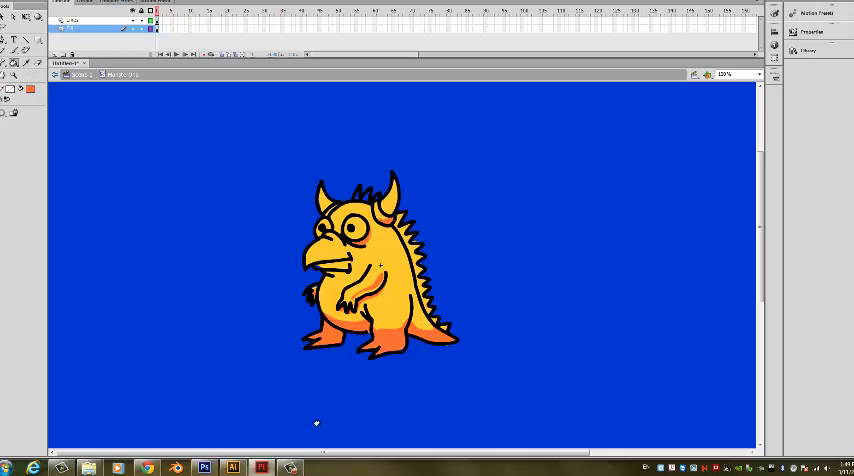
# Continue Paint Bucket filling on the monster's remaining unfilled areas
pyautogui.click(24, 88)
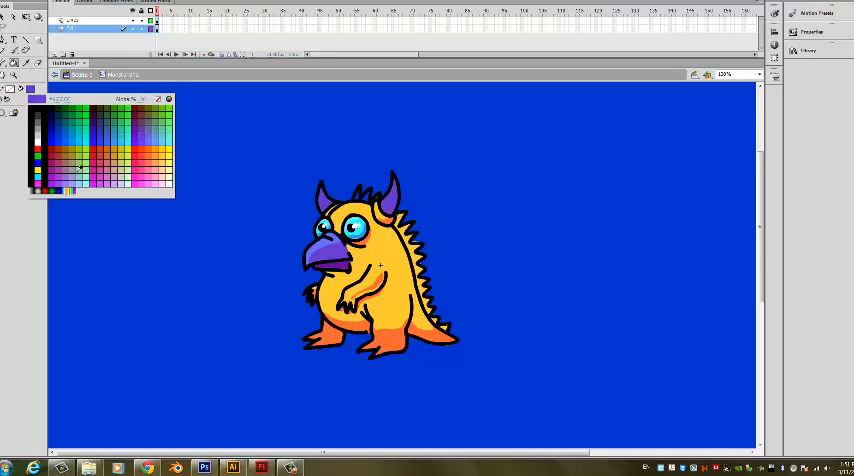
# Pick purple for the beak and horns and light blue for the eye as fill colours
pyautogui.click(88, 178)
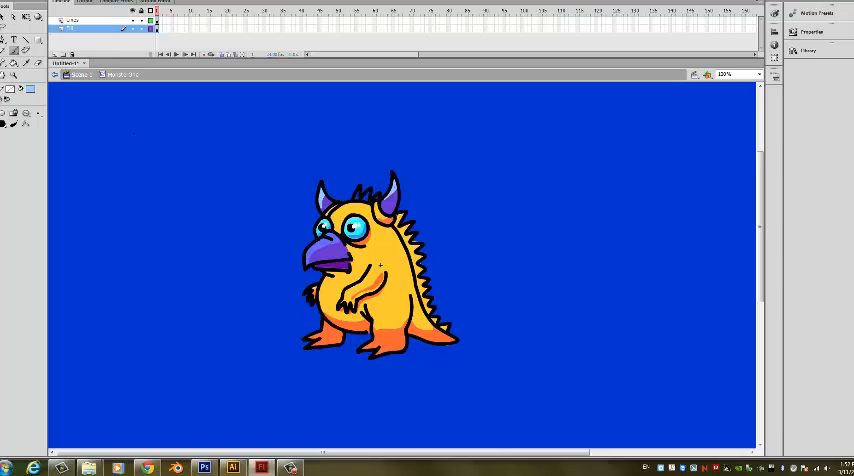
pyautogui.click(8, 120)
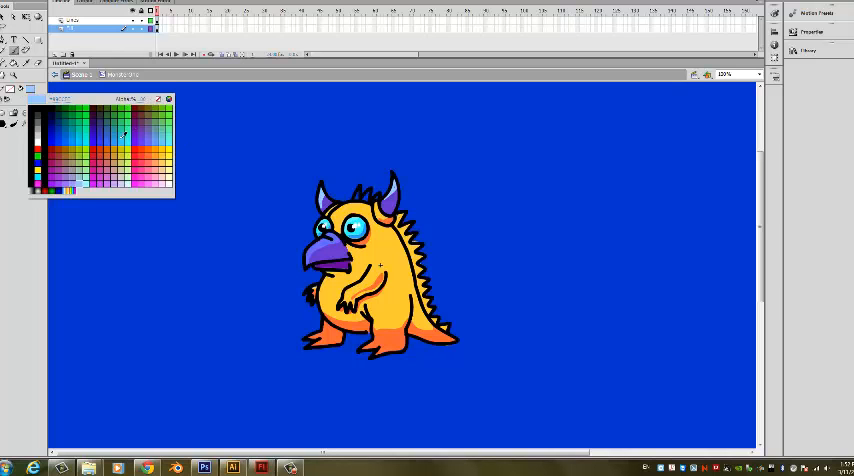
pyautogui.click(138, 120)
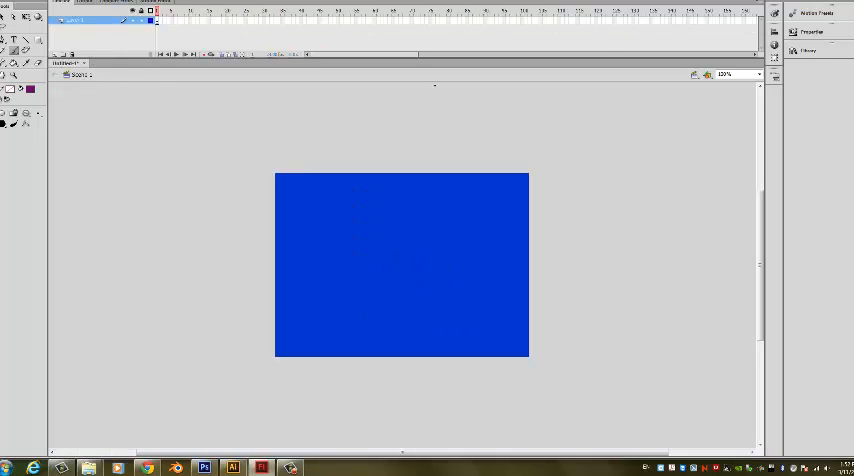
pyautogui.click(808, 52)
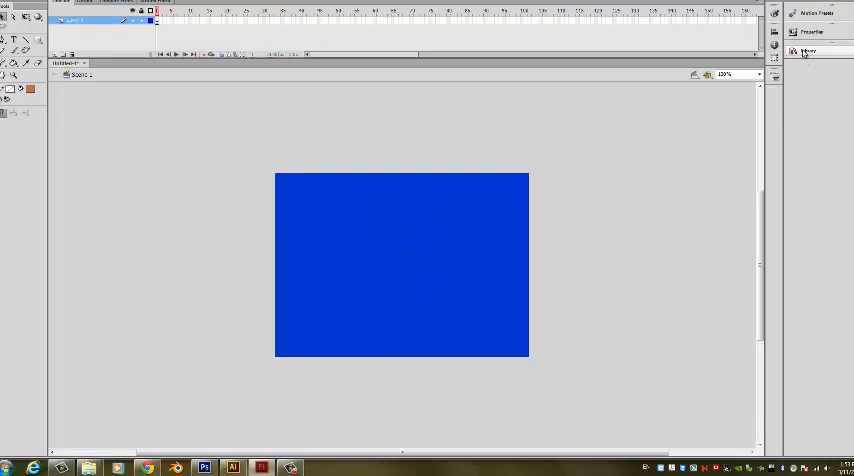
# Place the monster symbol on the stage, scale it smaller and move it toward the right edge
pyautogui.click(808, 52)
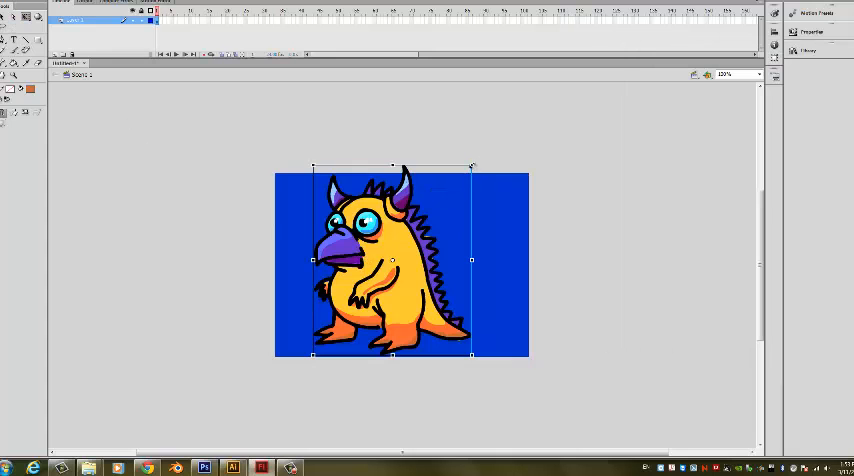
pyautogui.moveTo(470, 166); pyautogui.dragTo(440, 206)
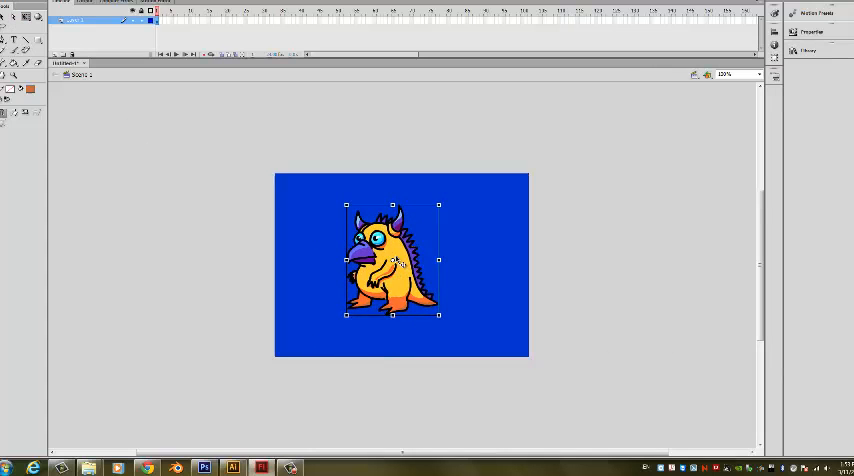
pyautogui.moveTo(392, 258); pyautogui.dragTo(478, 230)
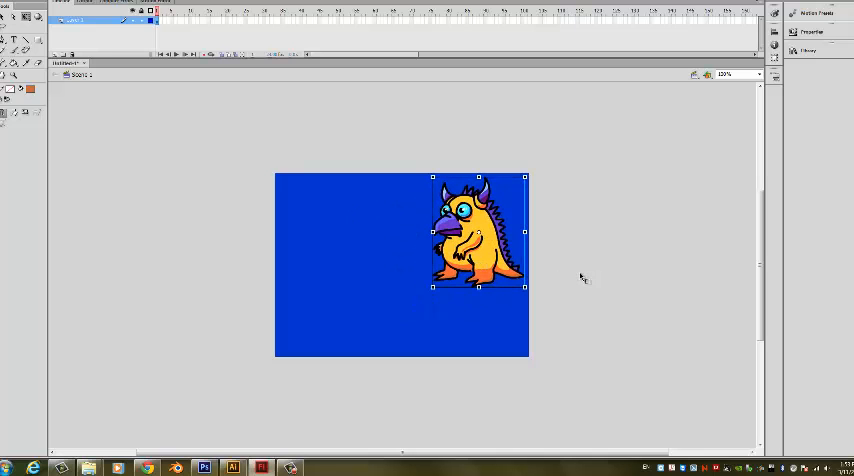
pyautogui.moveTo(496, 344)
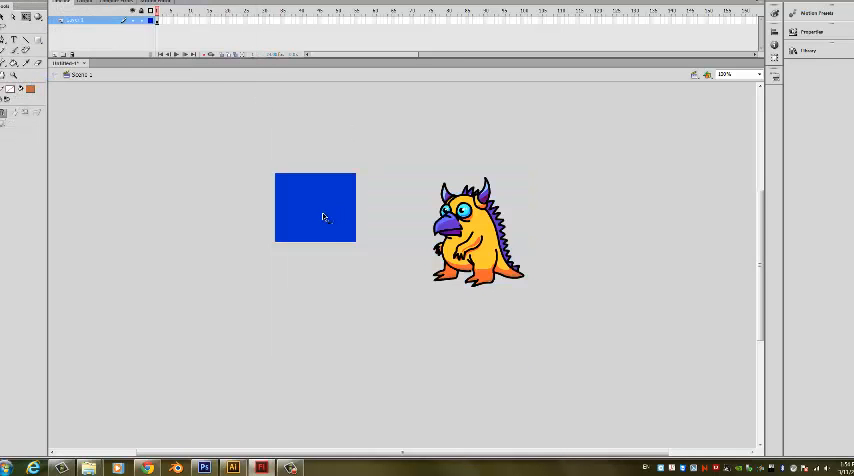
# Move the monster onto the small stage and confirm narrower stage dimensions in Document Properties
pyautogui.click(476, 232)
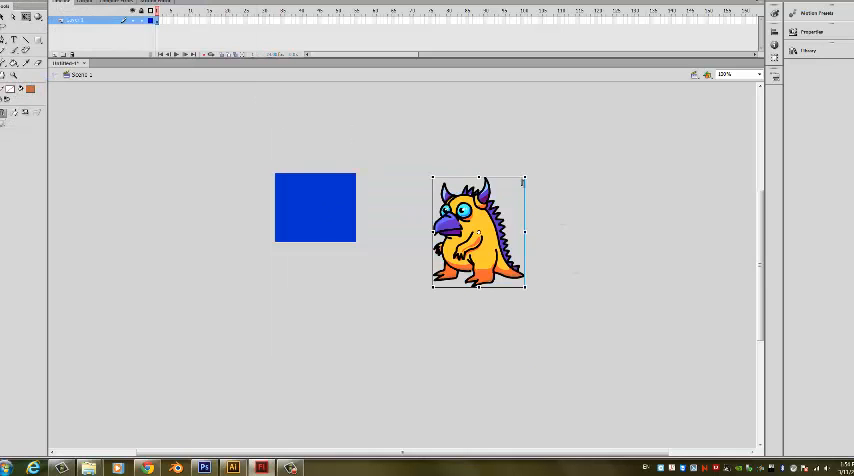
pyautogui.moveTo(478, 232); pyautogui.dragTo(330, 196)
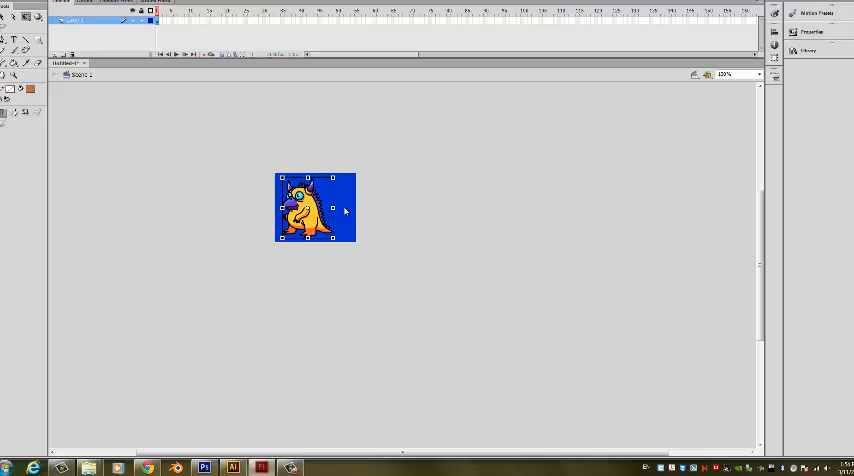
pyautogui.click(376, 310)
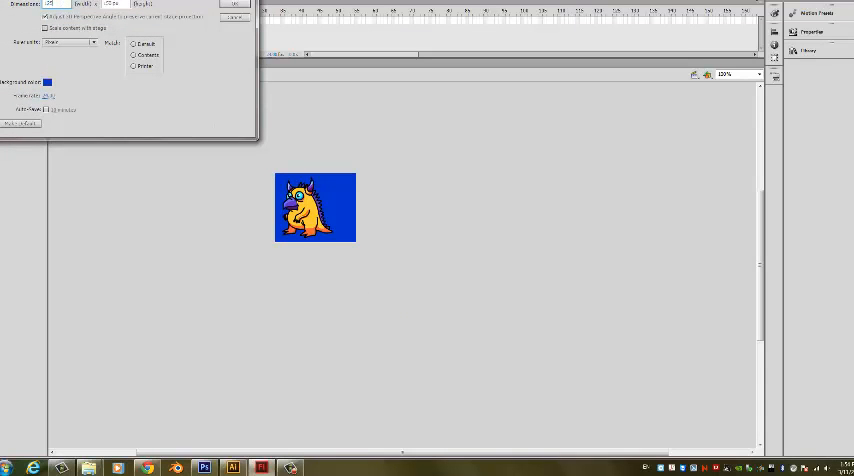
pyautogui.click(234, 2)
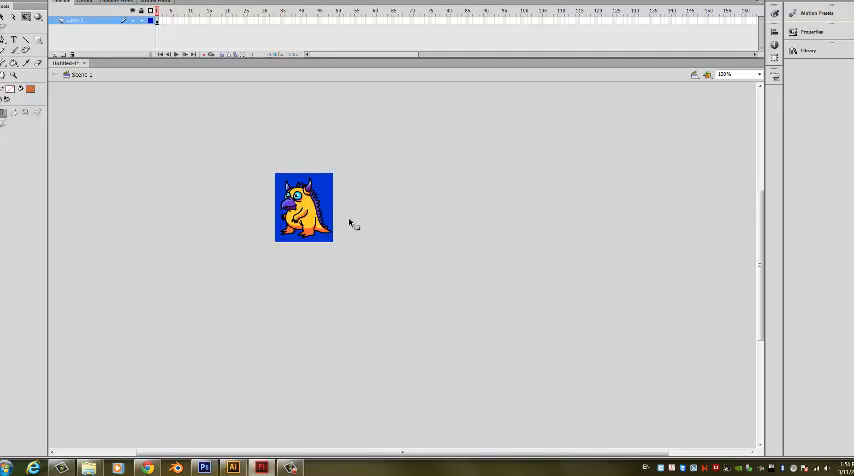
pyautogui.moveTo(376, 212)
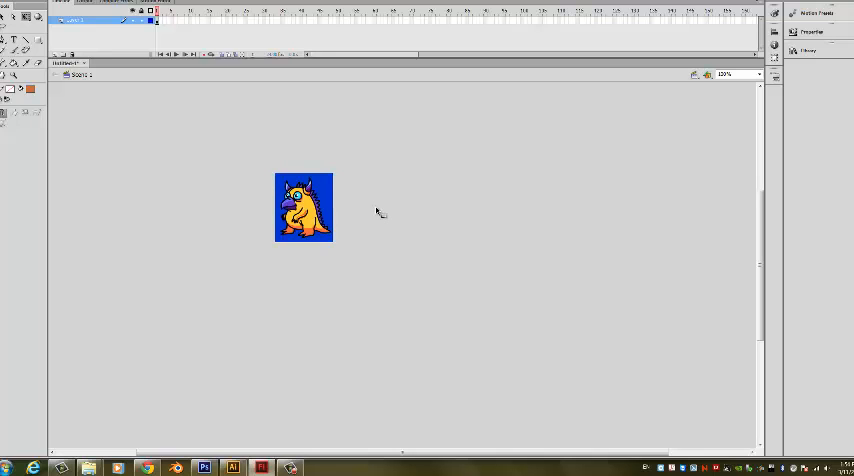
pyautogui.moveTo(420, 250)
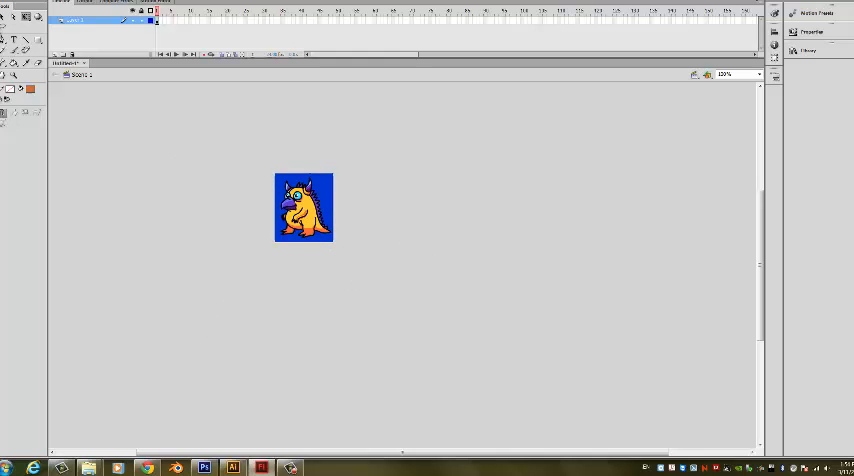
# Show the File menu commands to reach Publish Settings
pyautogui.click(14, 4)
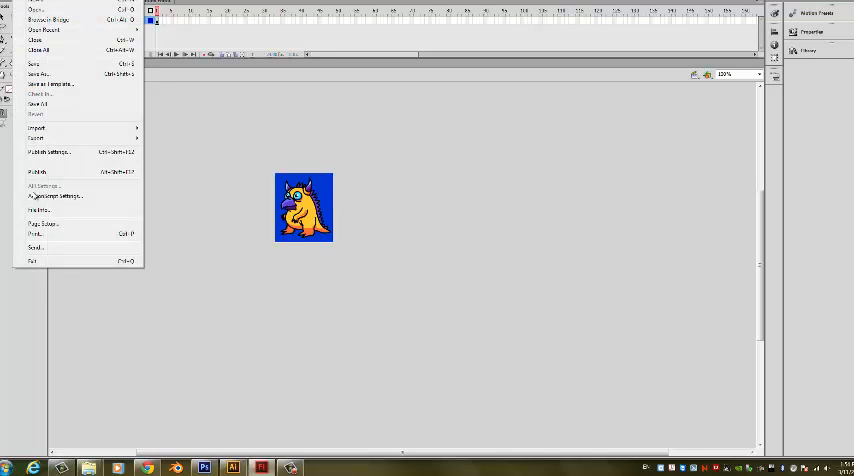
pyautogui.moveTo(40, 138)
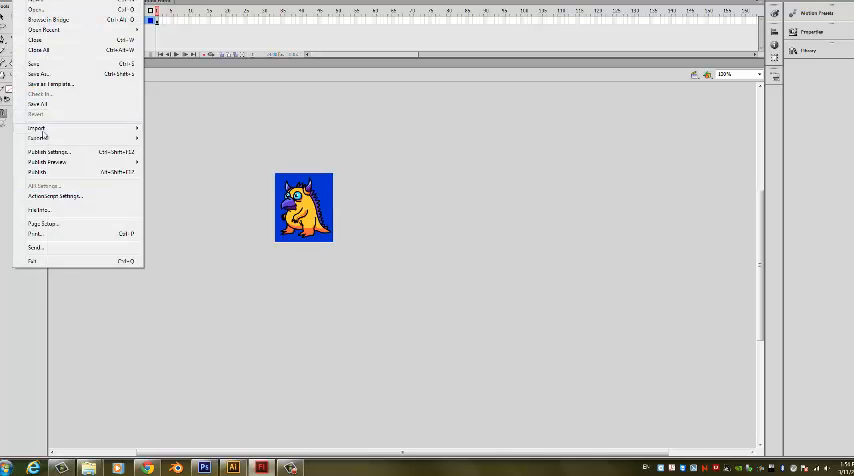
# In Publish Settings' HTML Wrapper, set Window Mode to Transparent Windowless and confirm
pyautogui.click(48, 152)
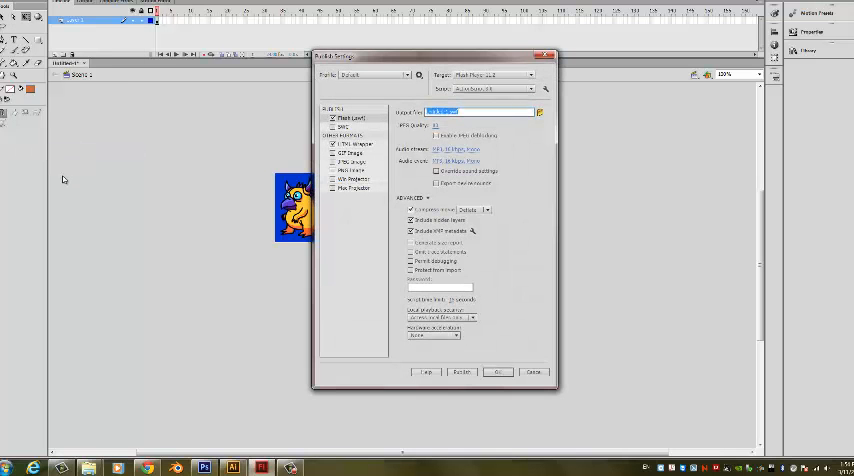
pyautogui.click(334, 156)
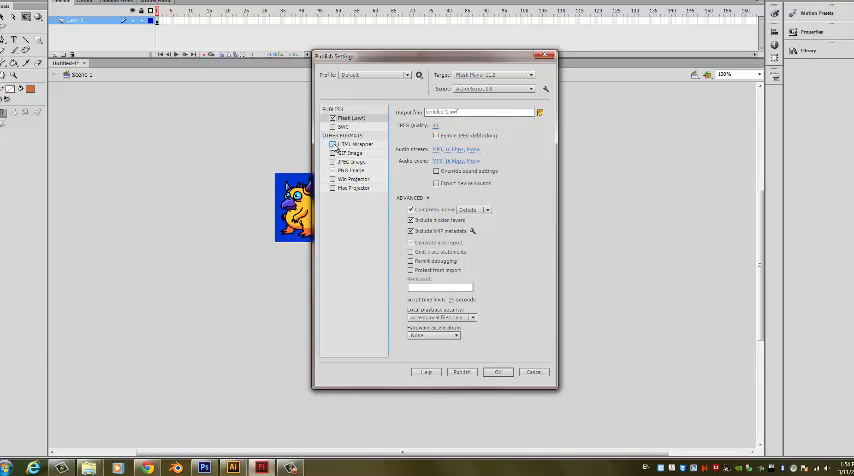
pyautogui.click(332, 144)
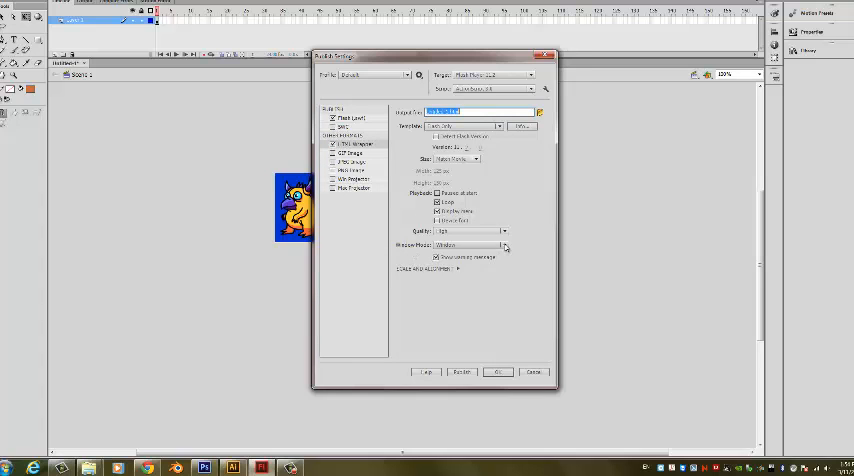
pyautogui.click(504, 244)
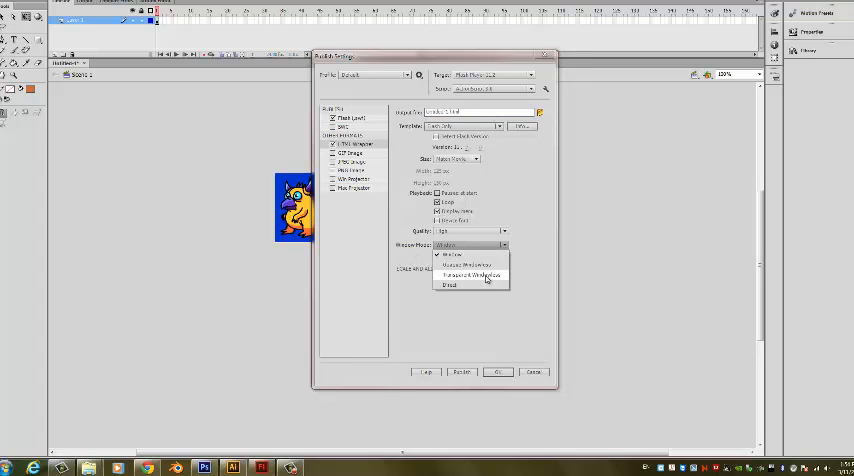
pyautogui.click(470, 276)
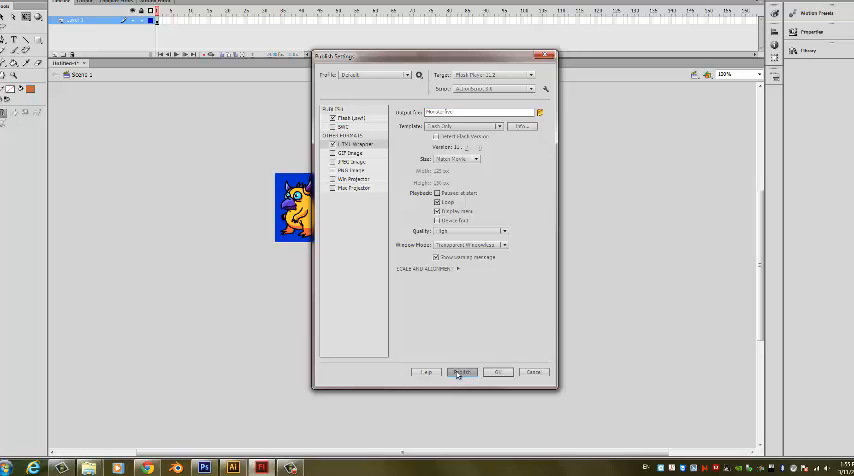
pyautogui.click(462, 372)
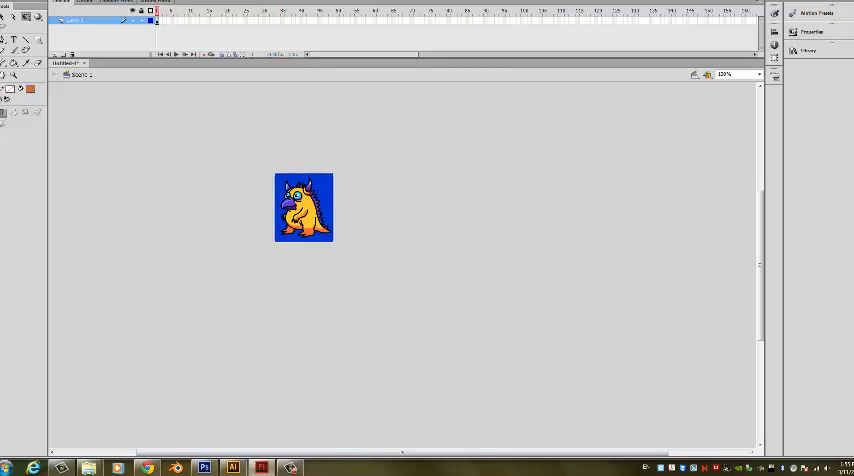
# Preview the published HTML page in the browser showing the monster over blue
pyautogui.click(20, 4)
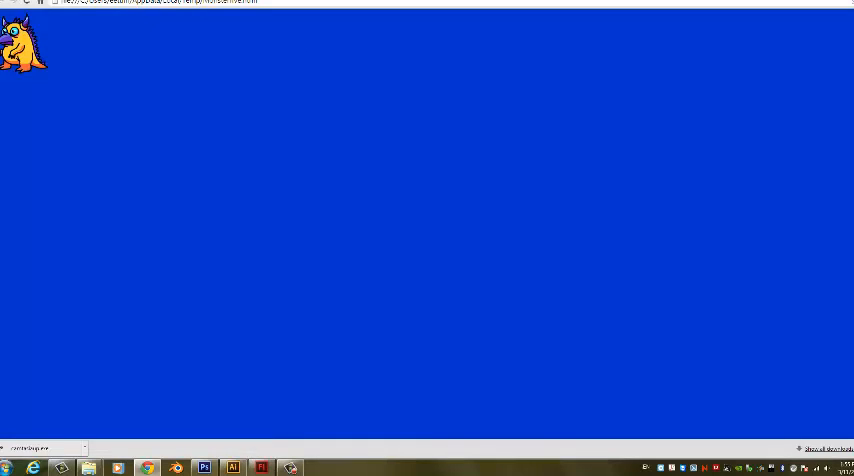
pyautogui.moveTo(208, 224)
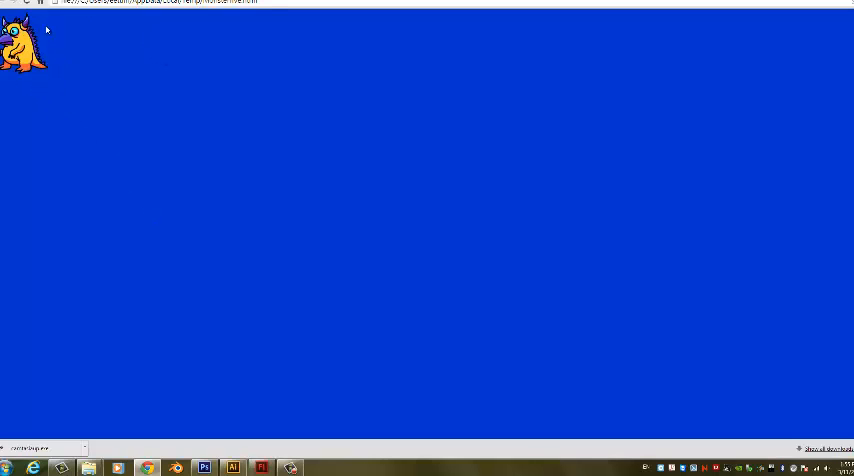
pyautogui.moveTo(44, 80)
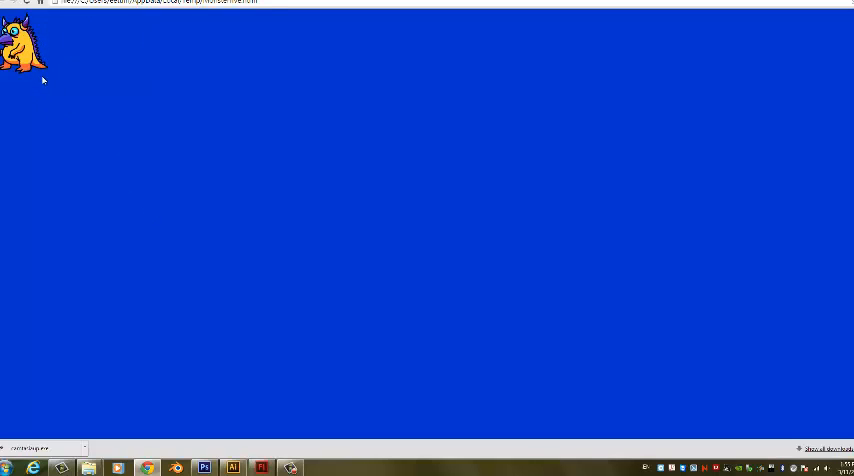
pyautogui.moveTo(62, 88)
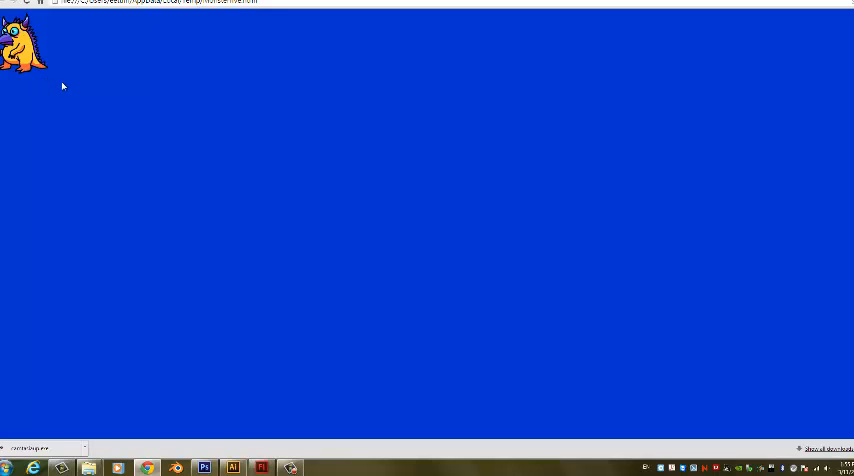
pyautogui.moveTo(316, 464)
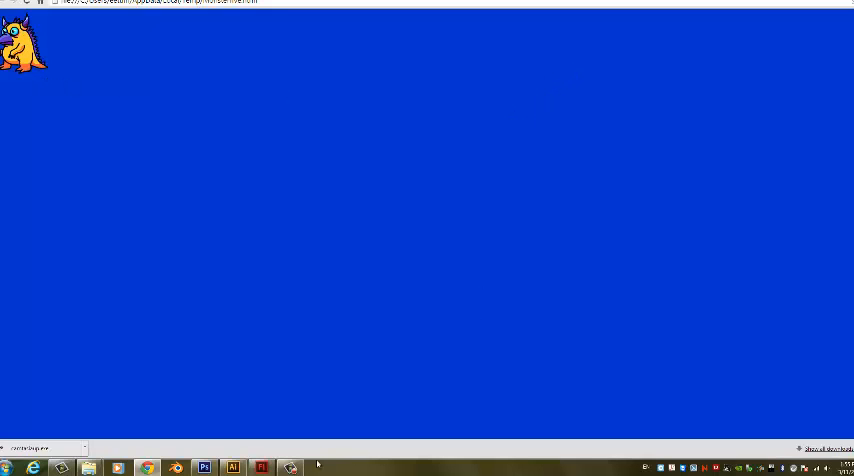
# Return to Flash from the taskbar and marquee-select the monster on the small stage
pyautogui.click(204, 468)
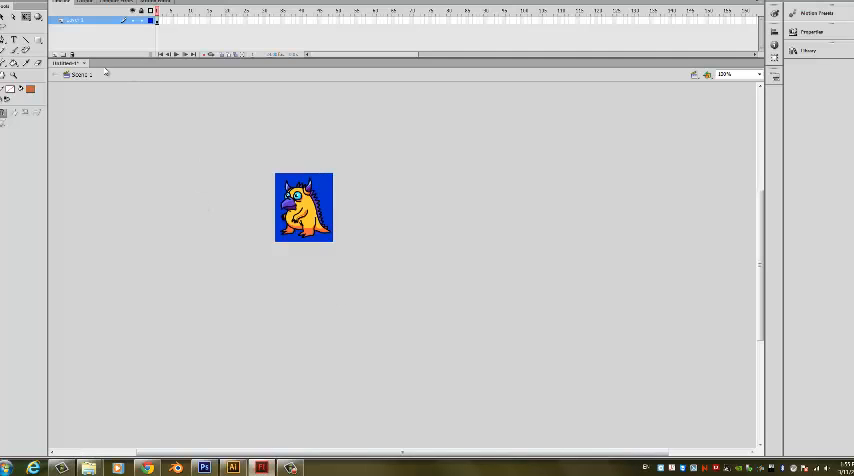
pyautogui.moveTo(258, 172); pyautogui.dragTo(384, 268)
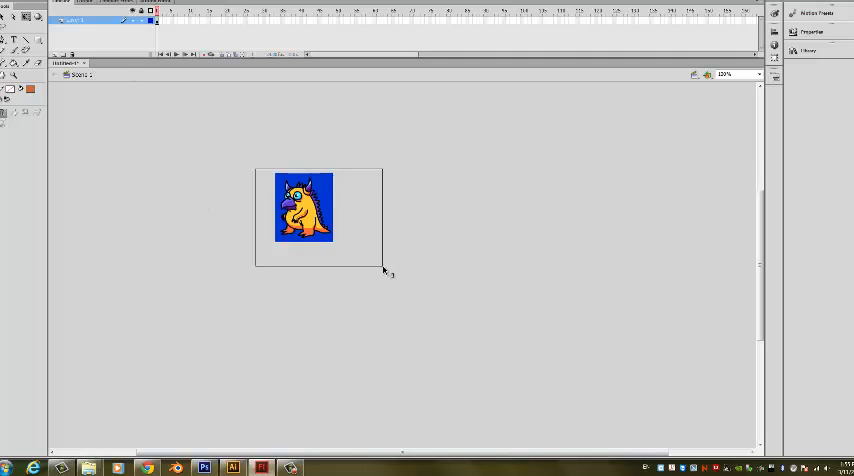
pyautogui.click(302, 208)
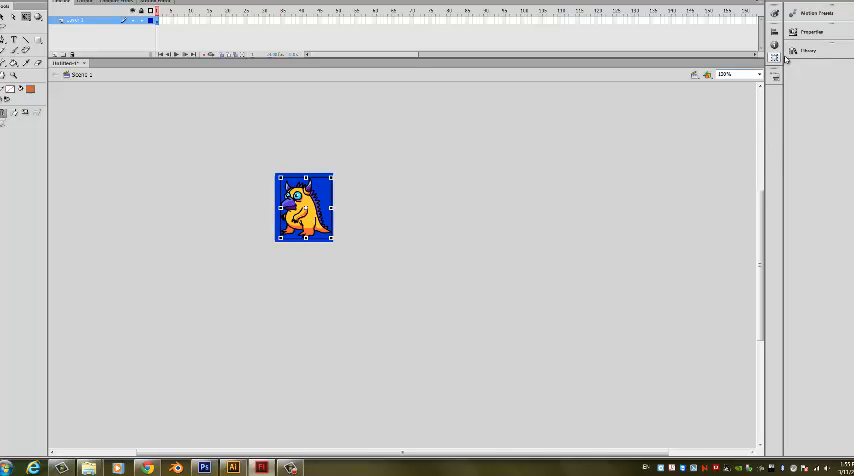
# Show the Library and enter the monster symbol's editing mode
pyautogui.click(808, 50)
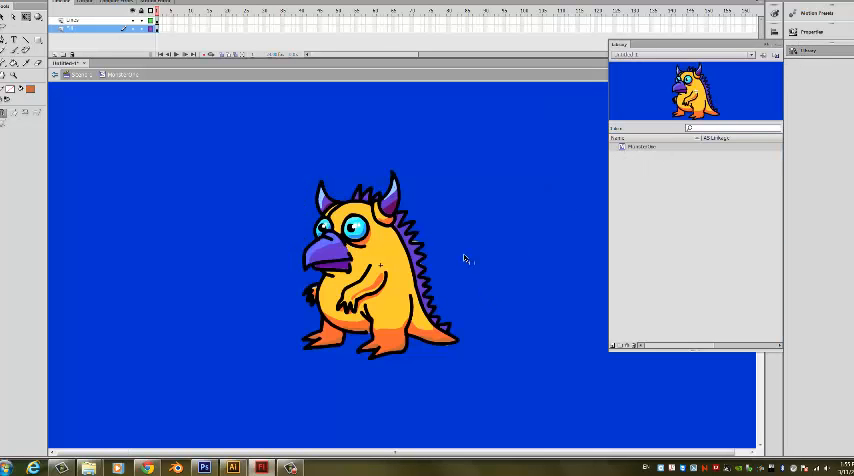
pyautogui.moveTo(550, 258)
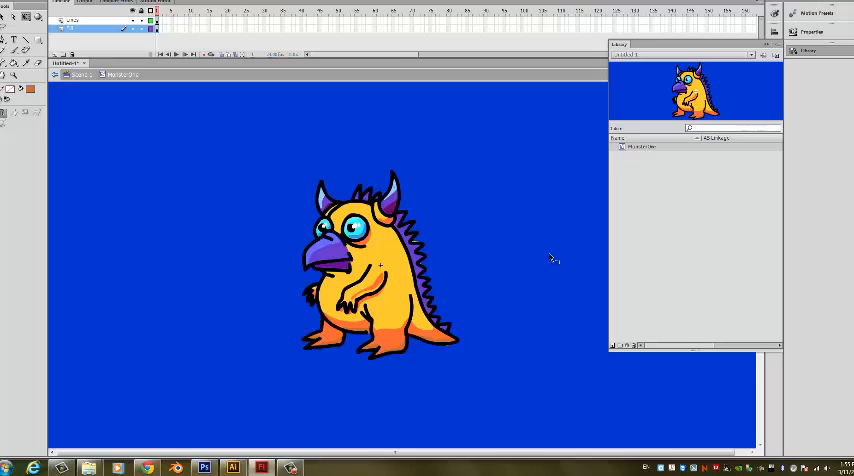
pyautogui.moveTo(548, 256)
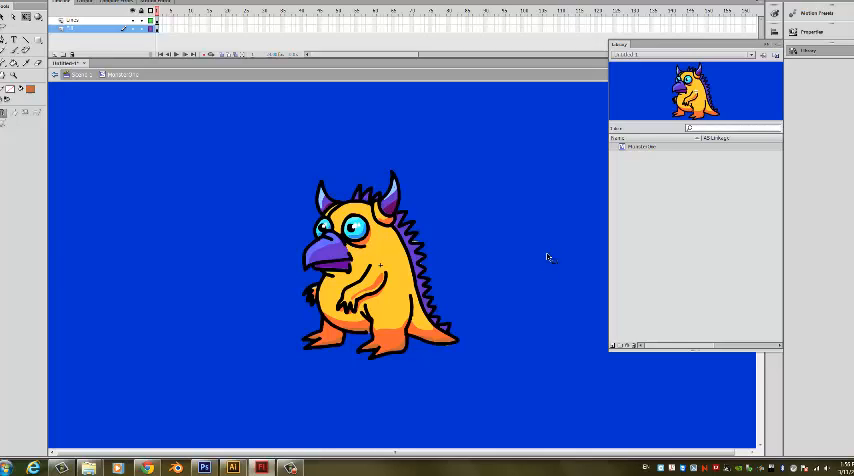
pyautogui.moveTo(532, 260)
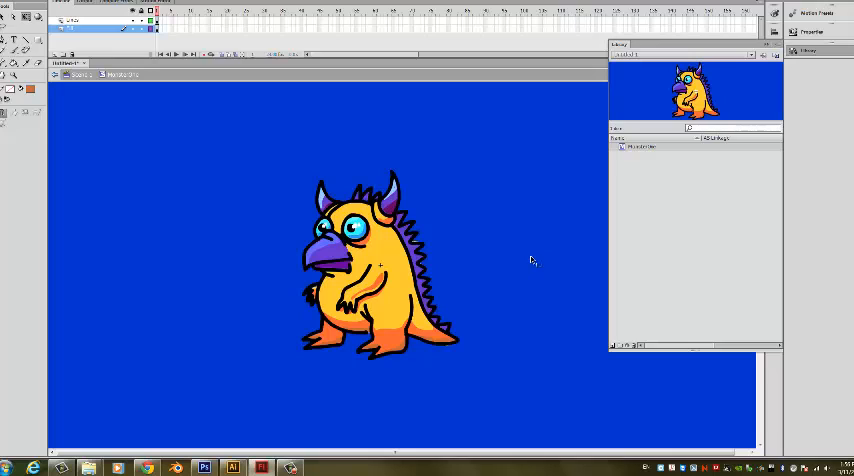